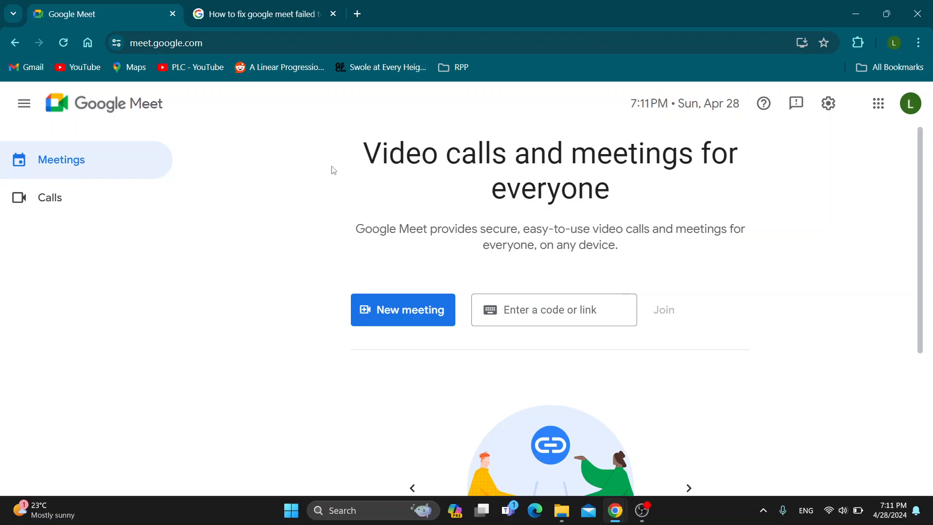
mouse_move(314, 173)
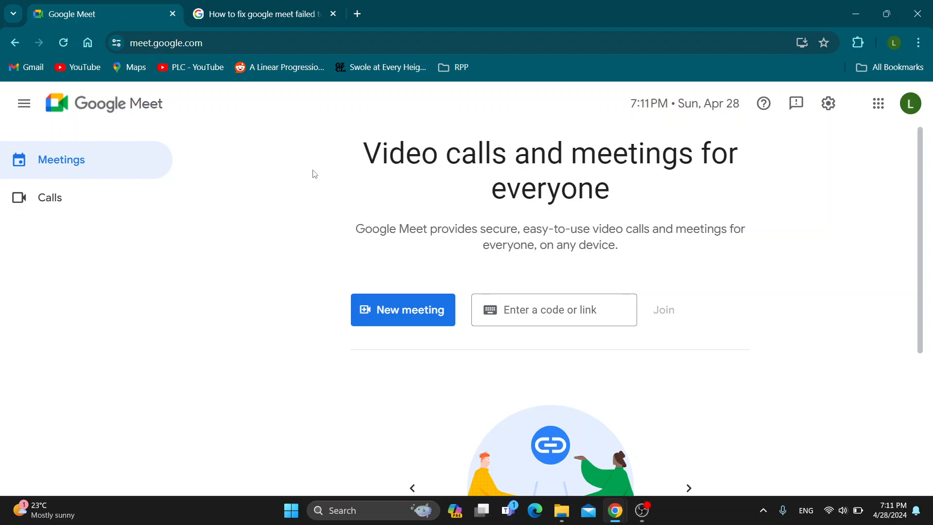
mouse_move(455, 237)
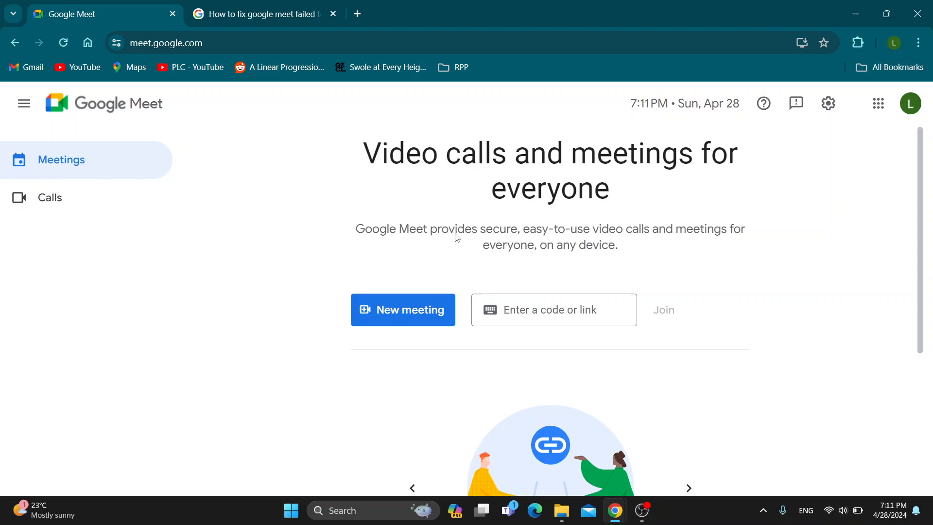
mouse_move(446, 242)
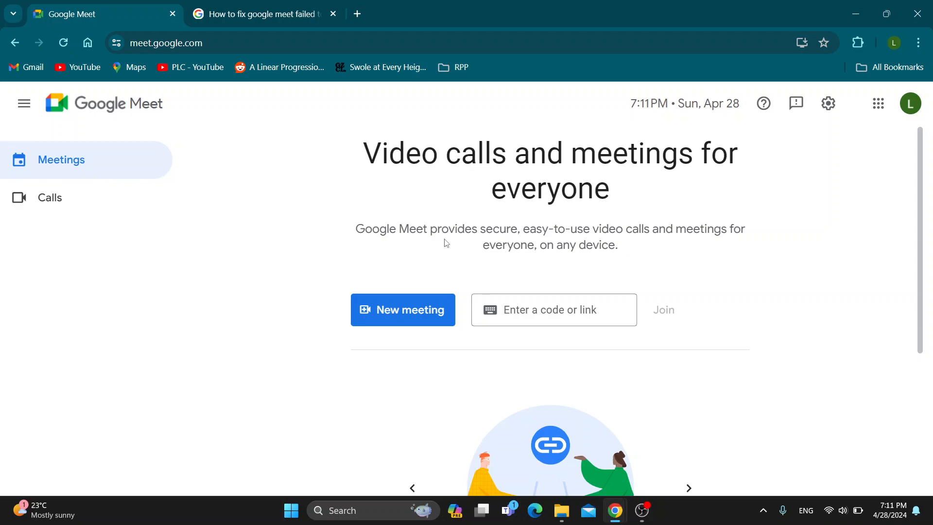
mouse_move(415, 239)
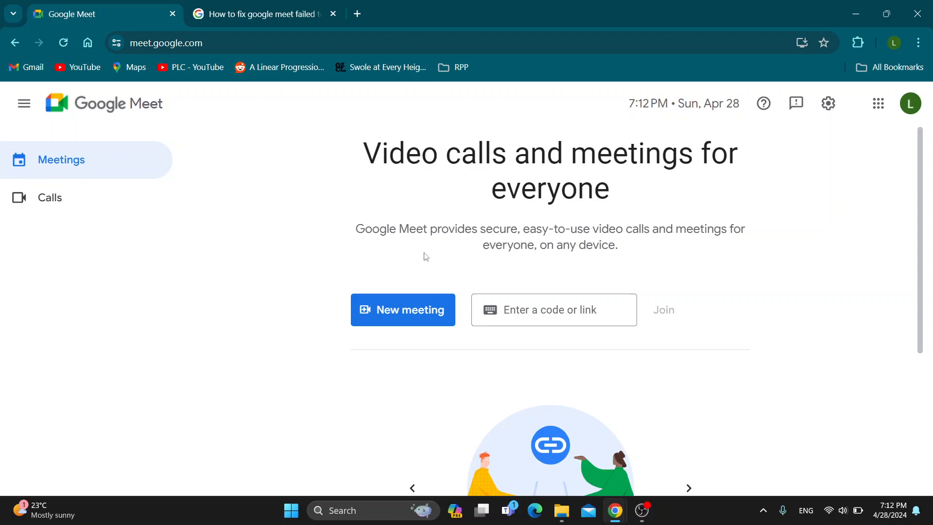
mouse_move(590, 248)
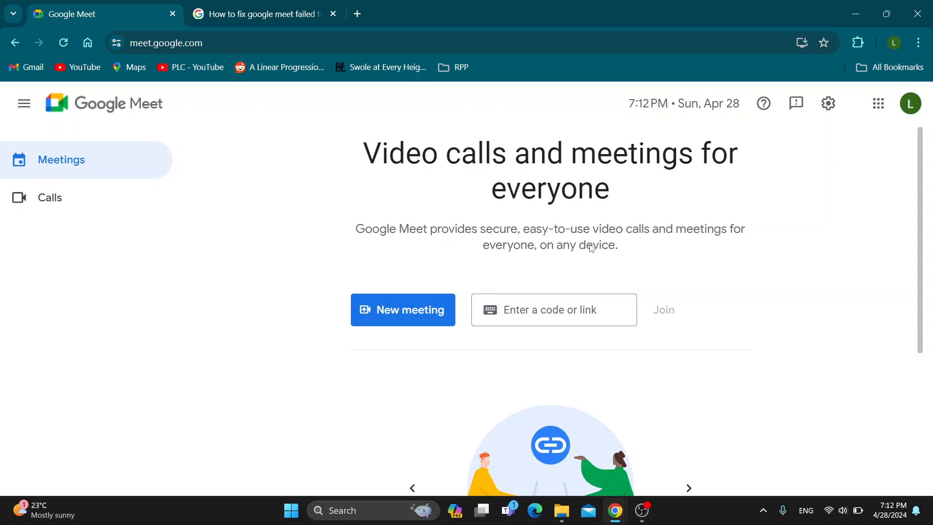
mouse_move(524, 278)
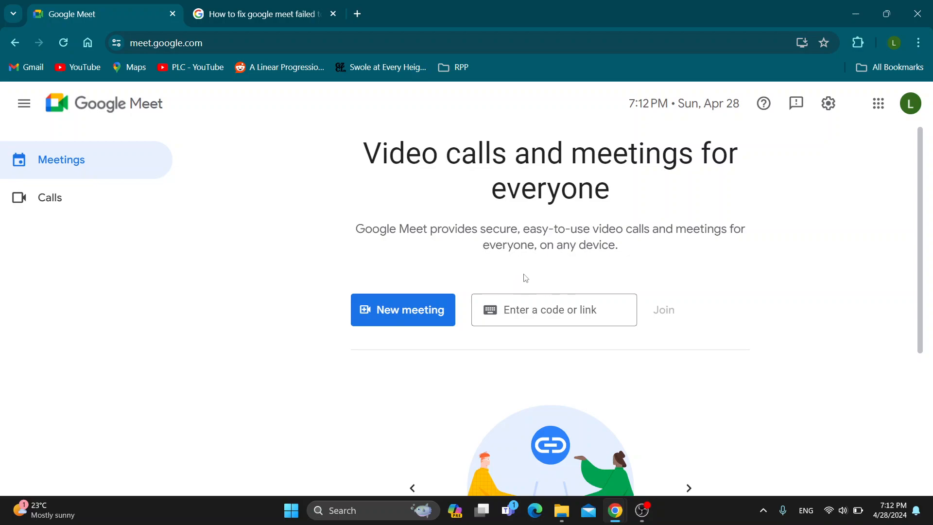
mouse_move(505, 253)
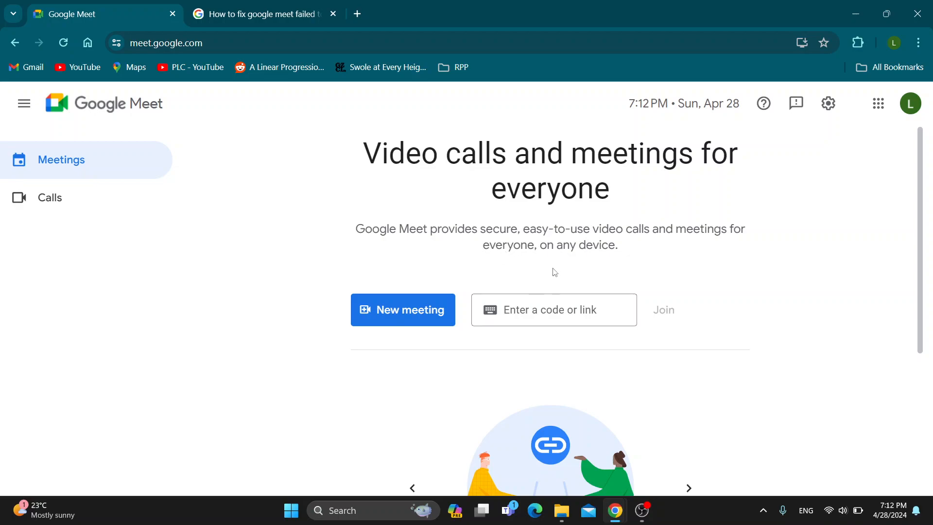
mouse_move(564, 281)
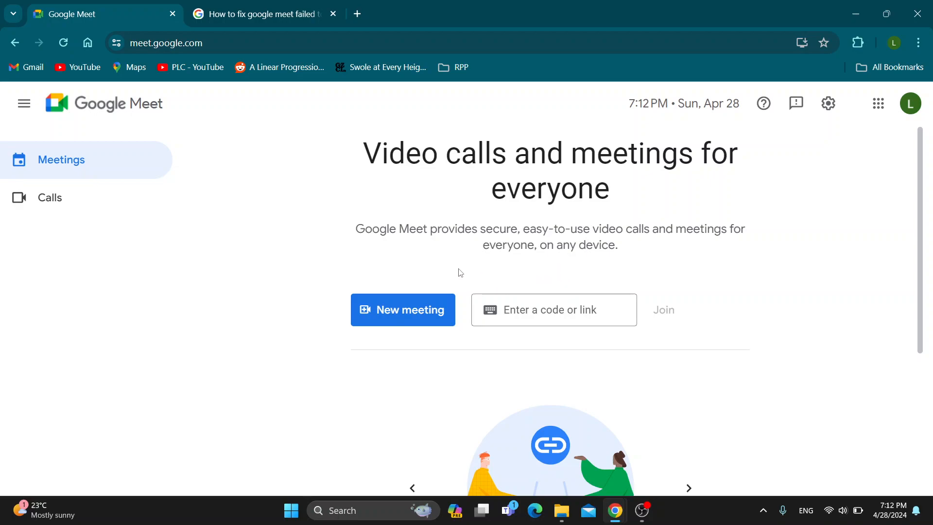
mouse_move(326, 261)
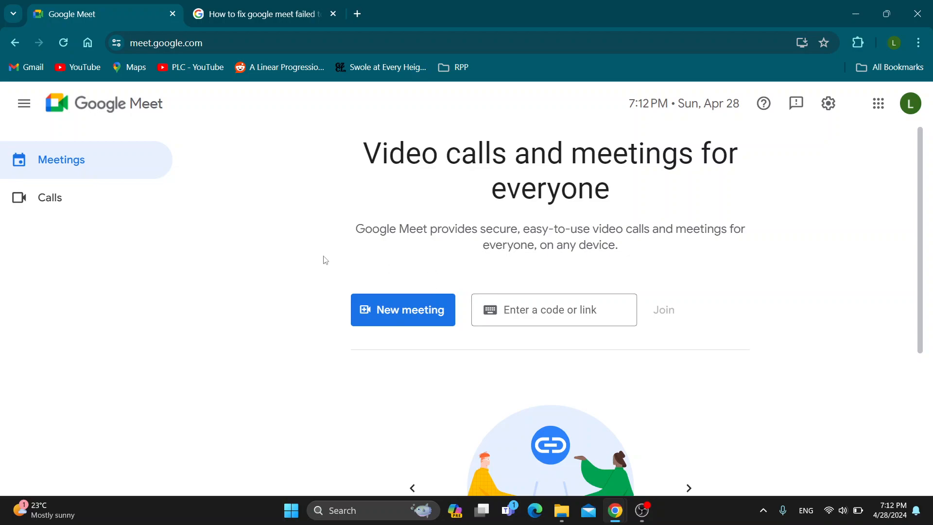
mouse_move(194, 147)
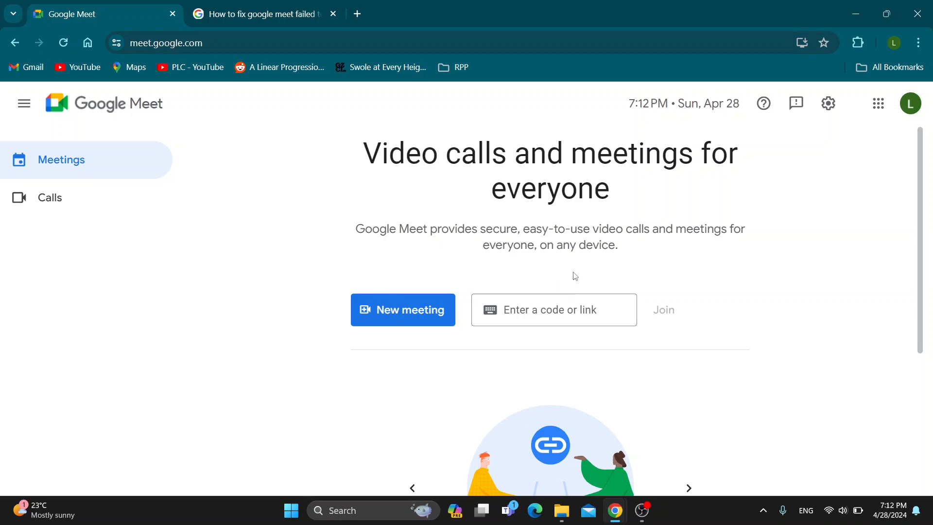
mouse_move(884, 161)
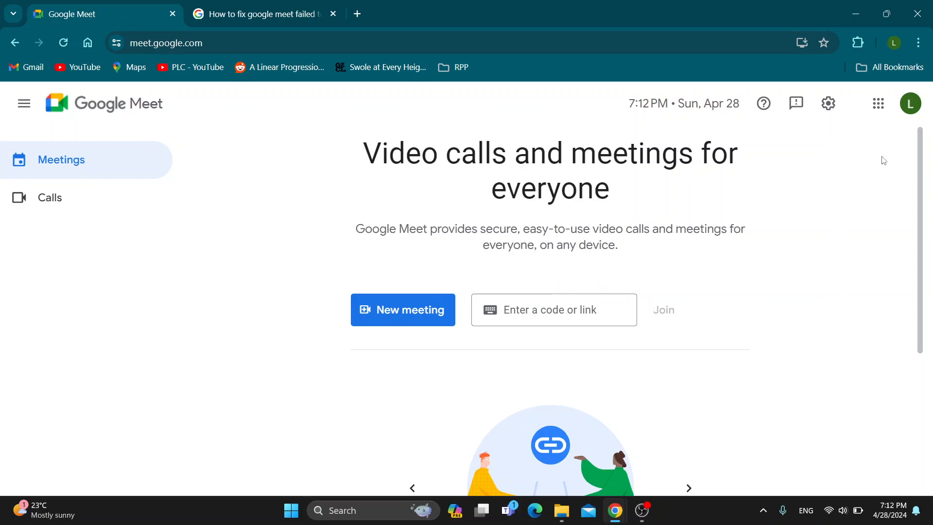
mouse_move(865, 152)
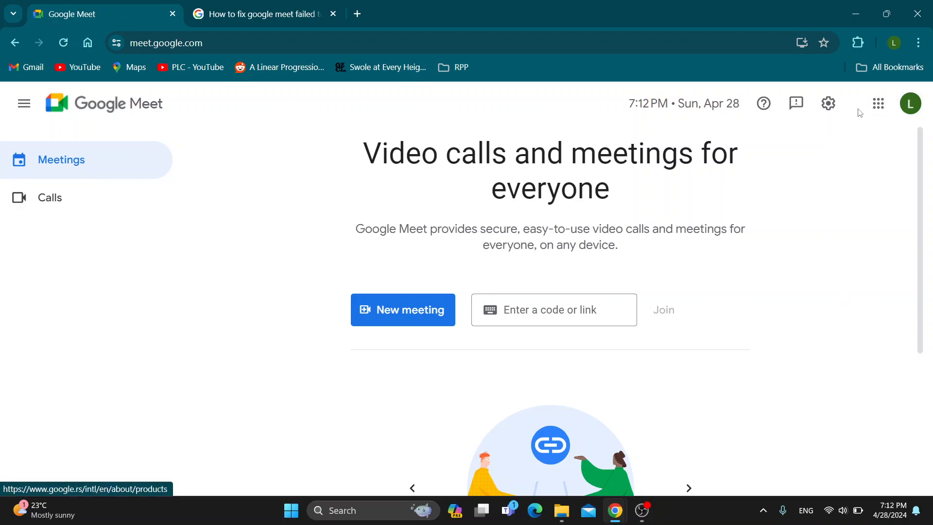
mouse_move(513, 220)
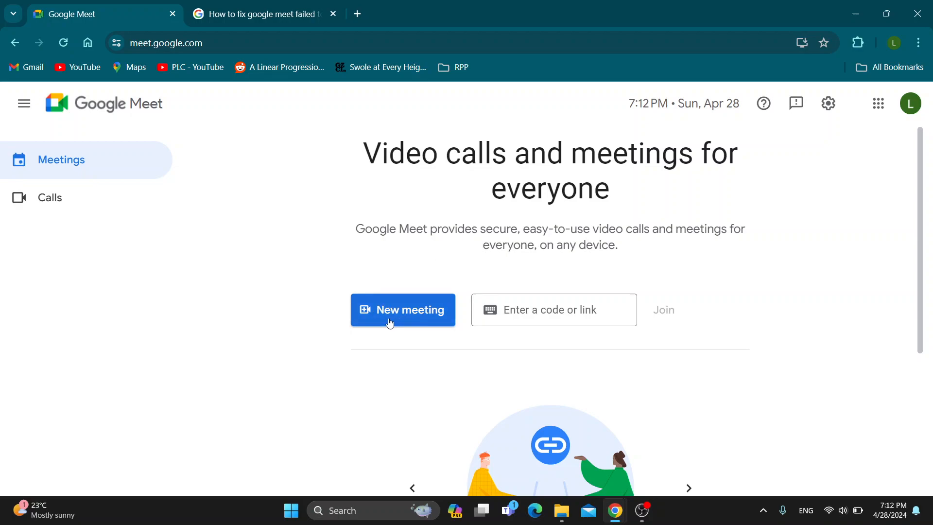
- Switch to the 'How to fix google meet failed to join meeting' results and review the featured fix
click(553, 309)
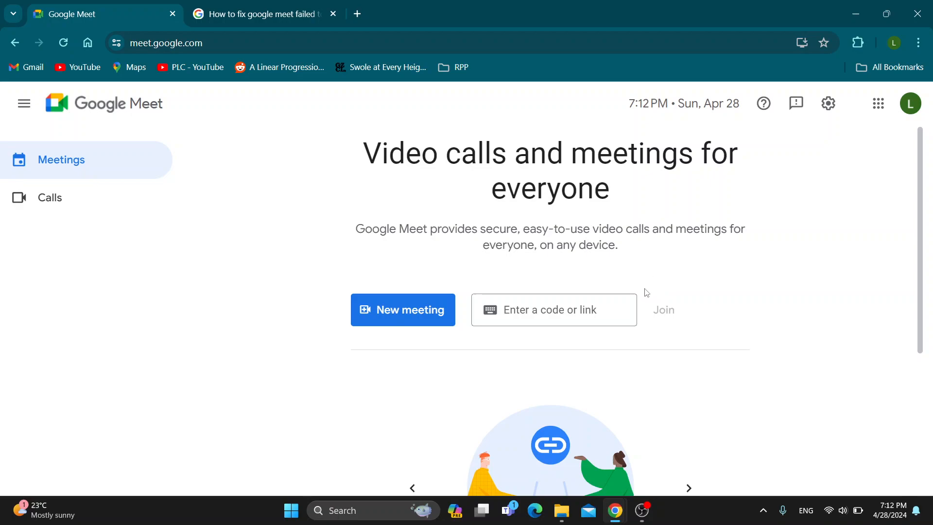
mouse_move(654, 271)
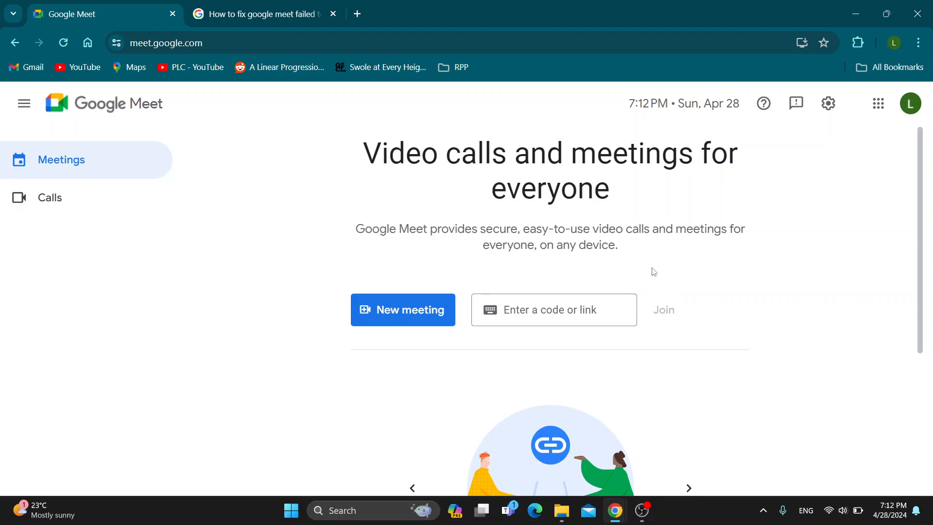
mouse_move(646, 291)
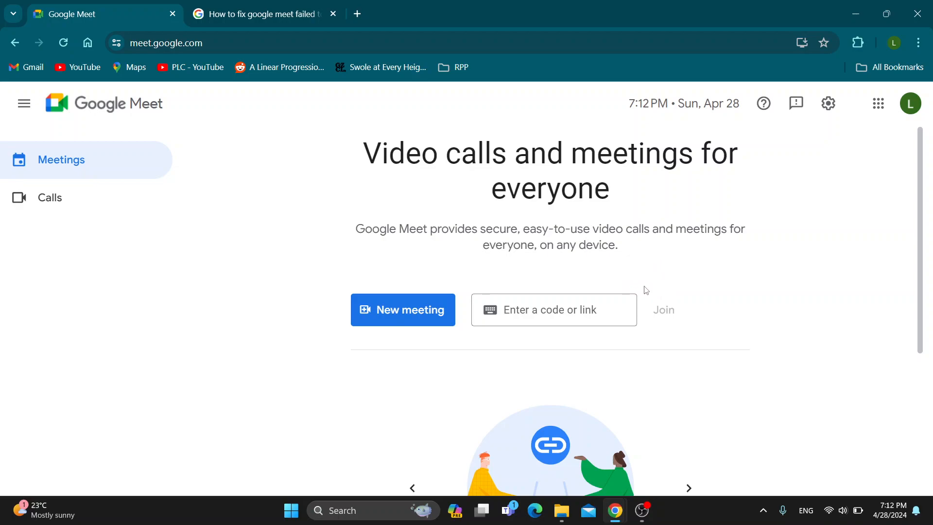
click(553, 309)
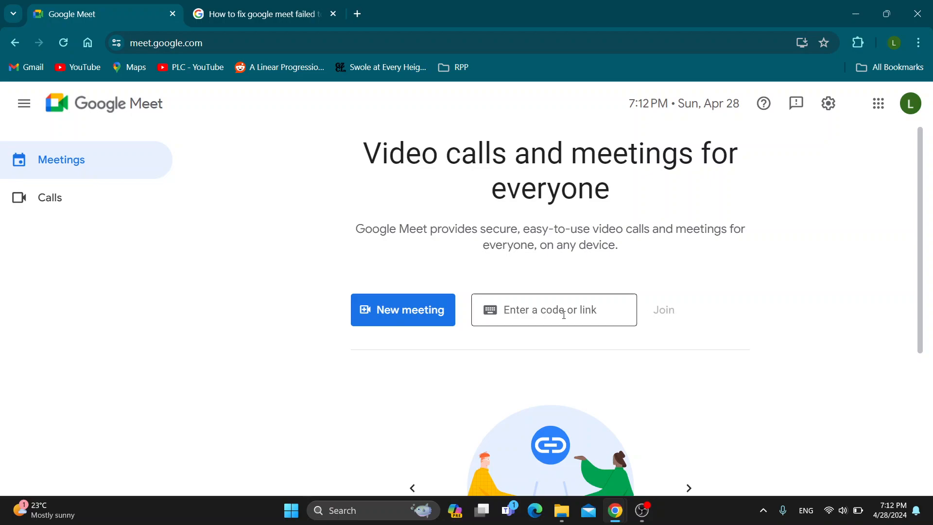
click(402, 309)
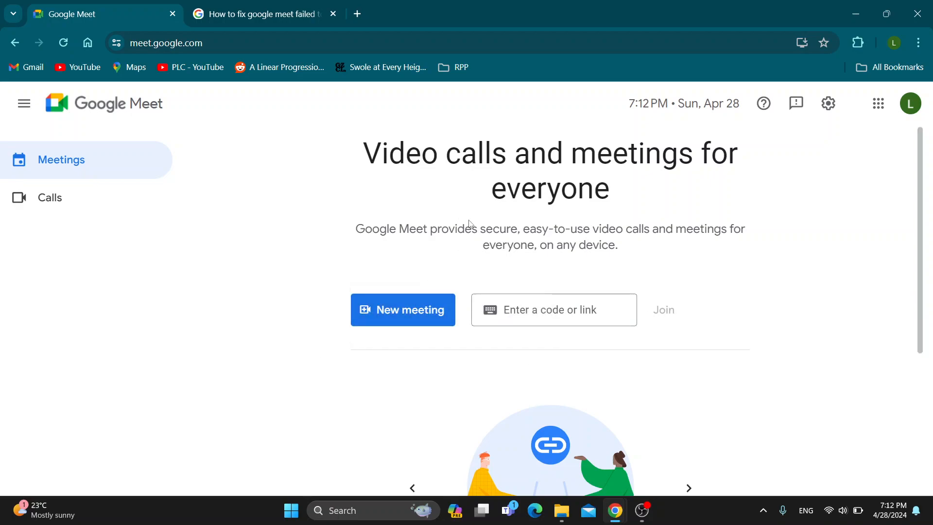
click(262, 14)
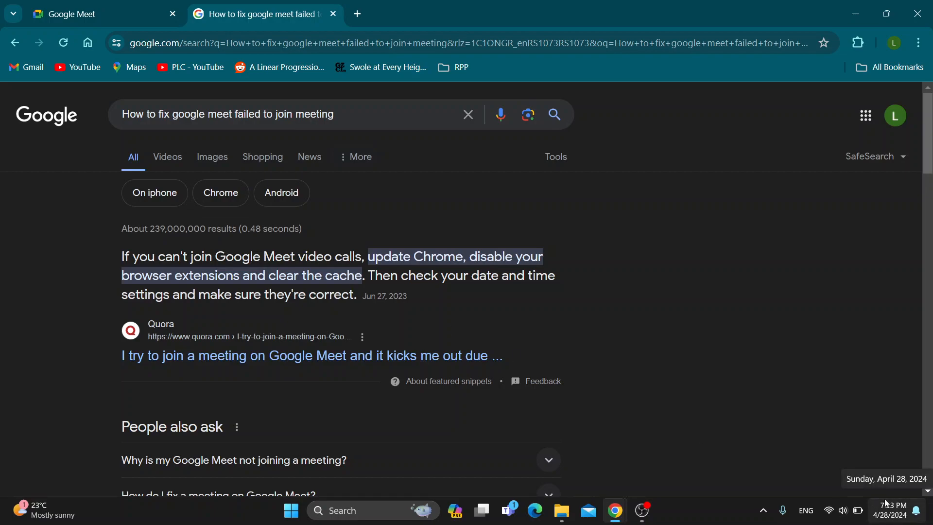
- Return to the Google Meet home page tab
click(84, 14)
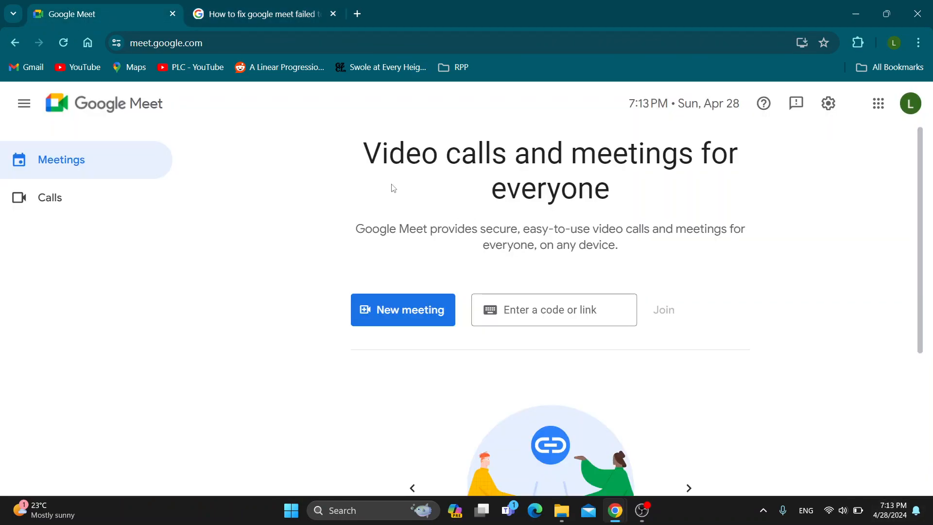
mouse_move(331, 204)
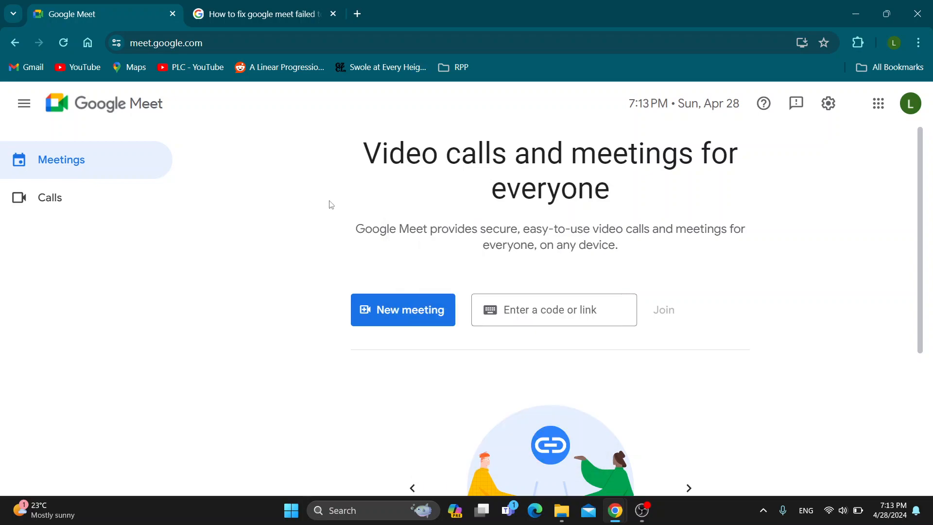
mouse_move(352, 256)
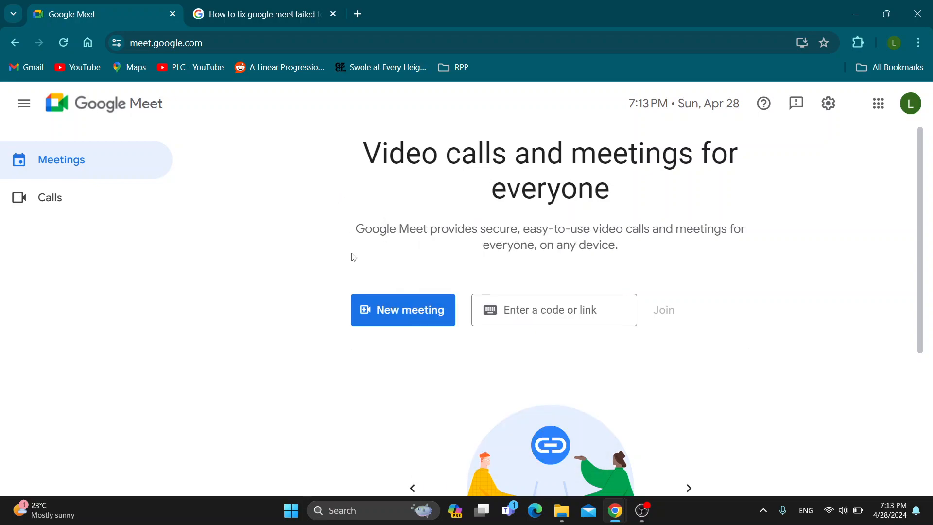
mouse_move(318, 228)
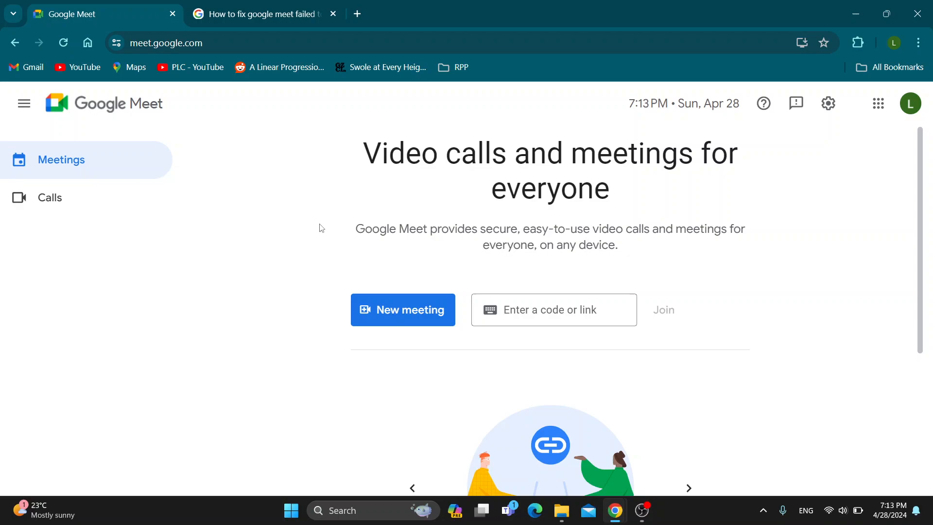